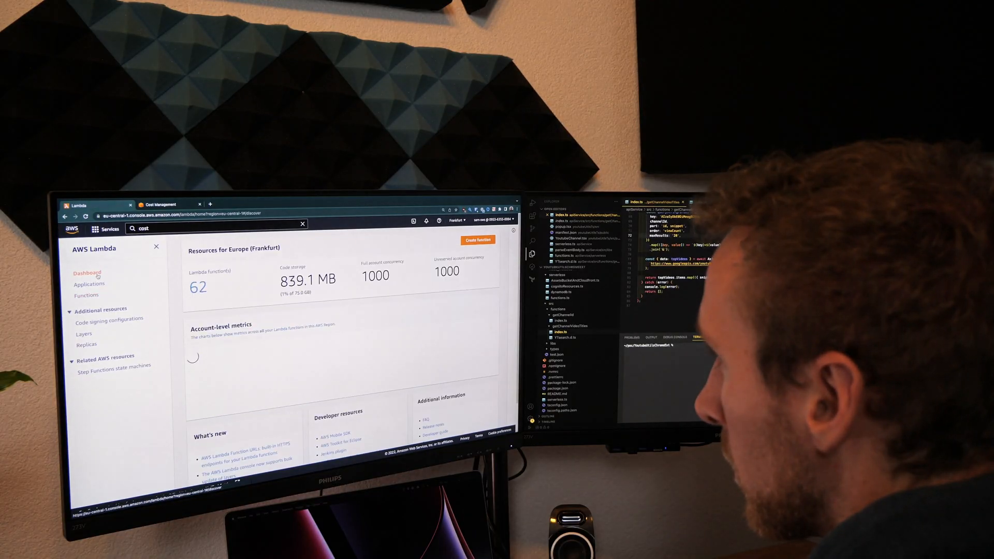
Step: Switch from the Lambda dashboard to functions.ts showing the resizeThumbnail S3 trigger
left_click(86, 295)
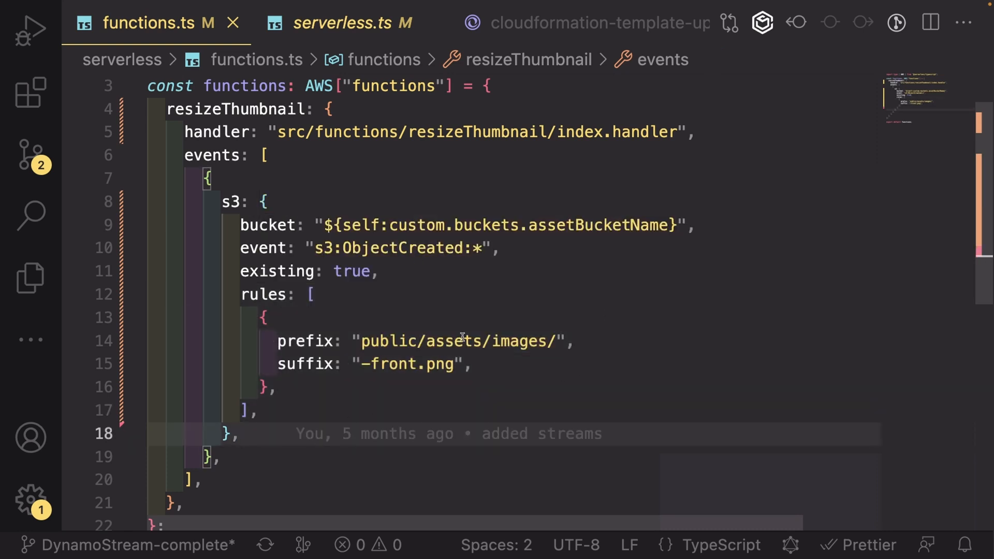
left_click(573, 341)
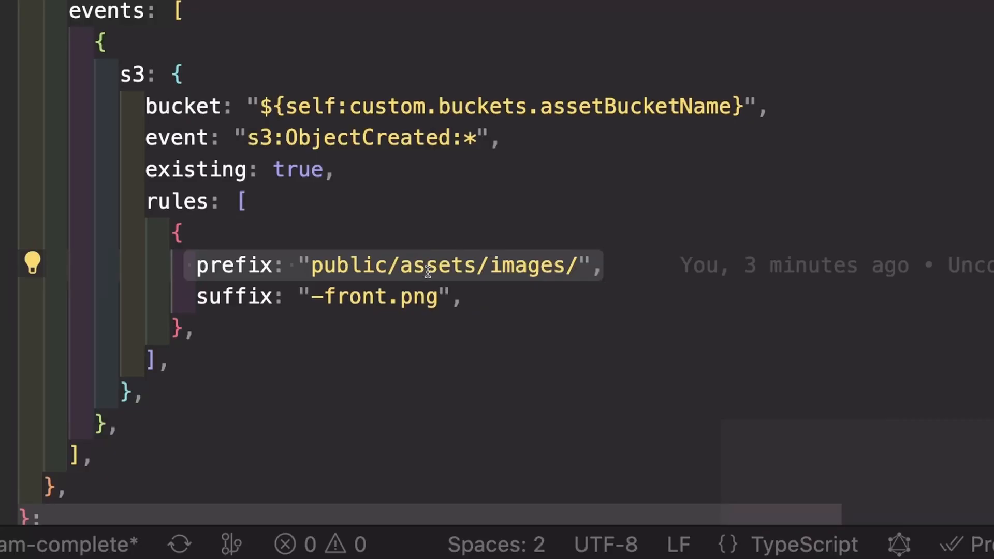
Step: Move suffix "-front.png" out of the prefix object into its own rule entry
left_click(466, 297)
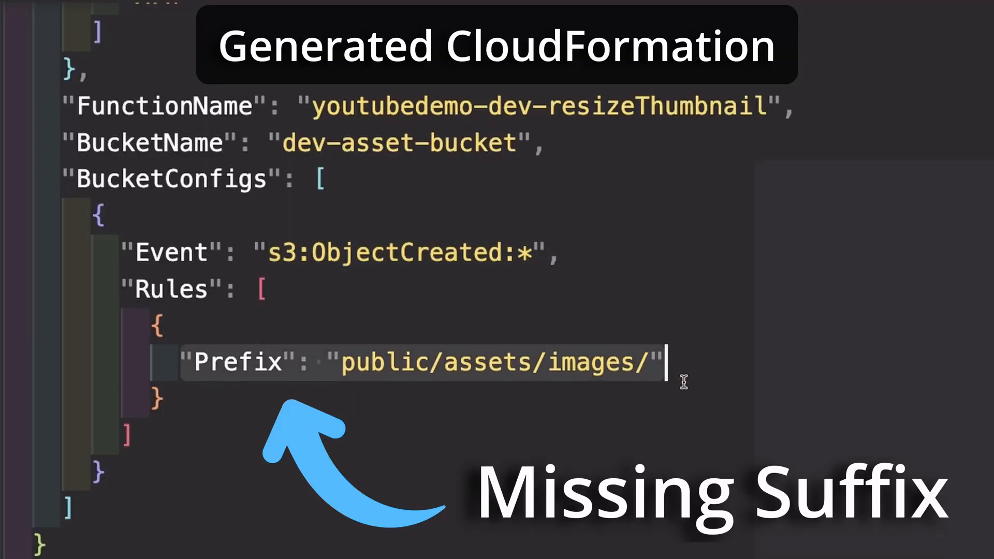
mouse_move(540, 461)
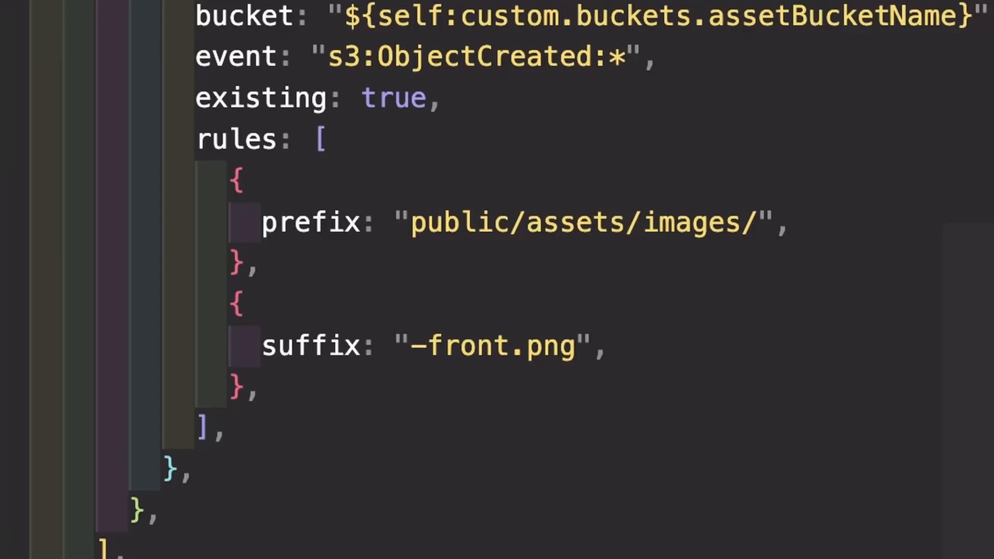
mouse_move(278, 320)
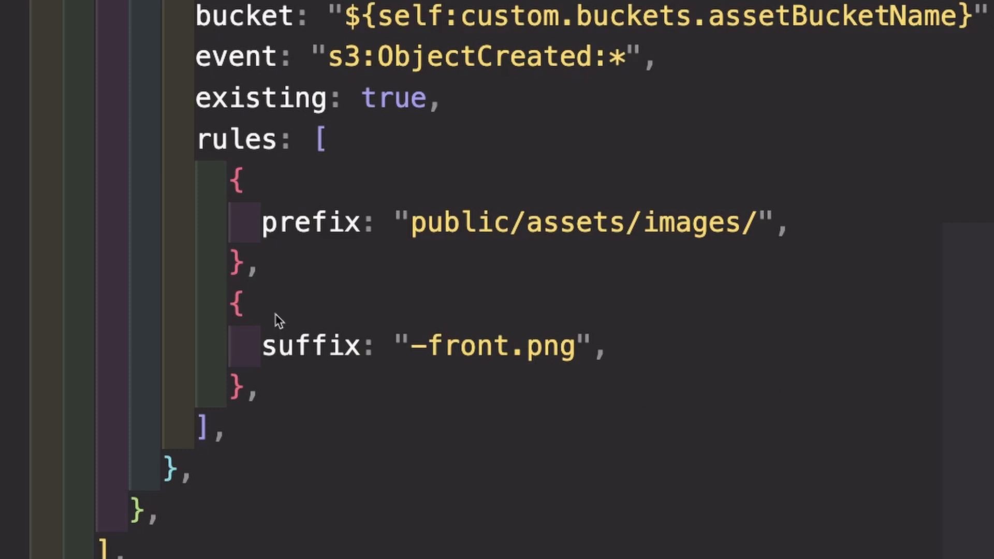
Step: View the generated CloudFormation listing separate Prefix "public/assets/images/" and Suffix "-front.png" rules
left_click(235, 298)
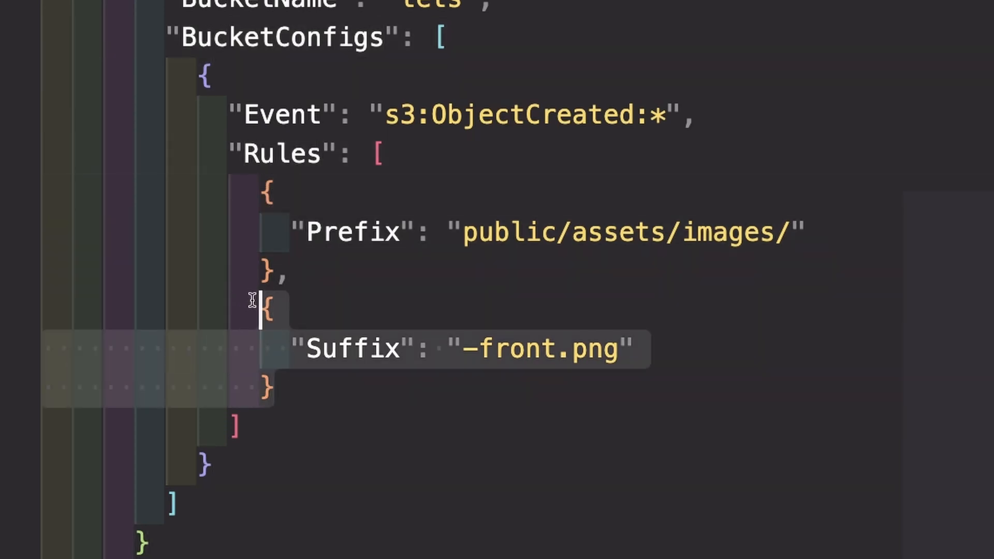
mouse_move(526, 385)
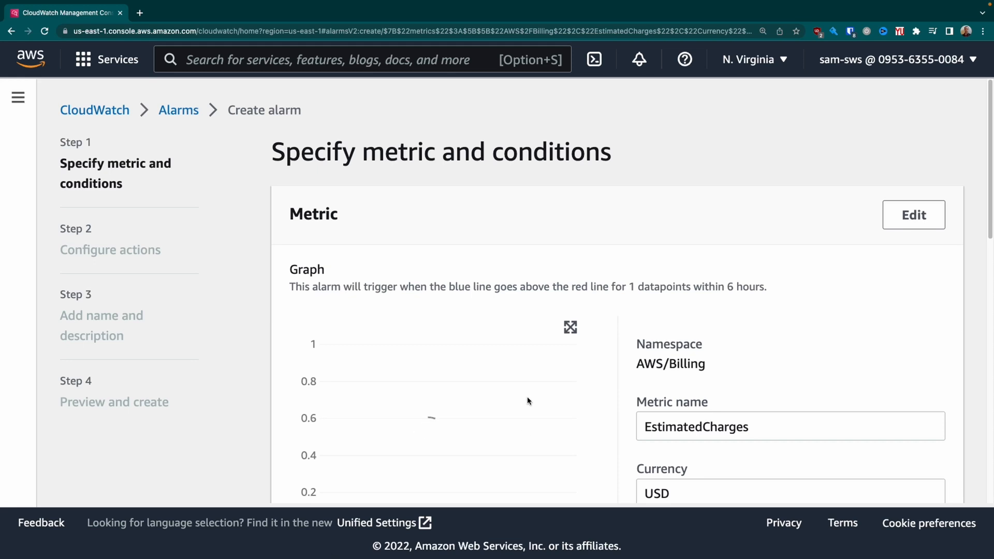
Step: Set the EstimatedCharges alarm threshold to 150 USD in the Create alarm form
scroll("down", 3)
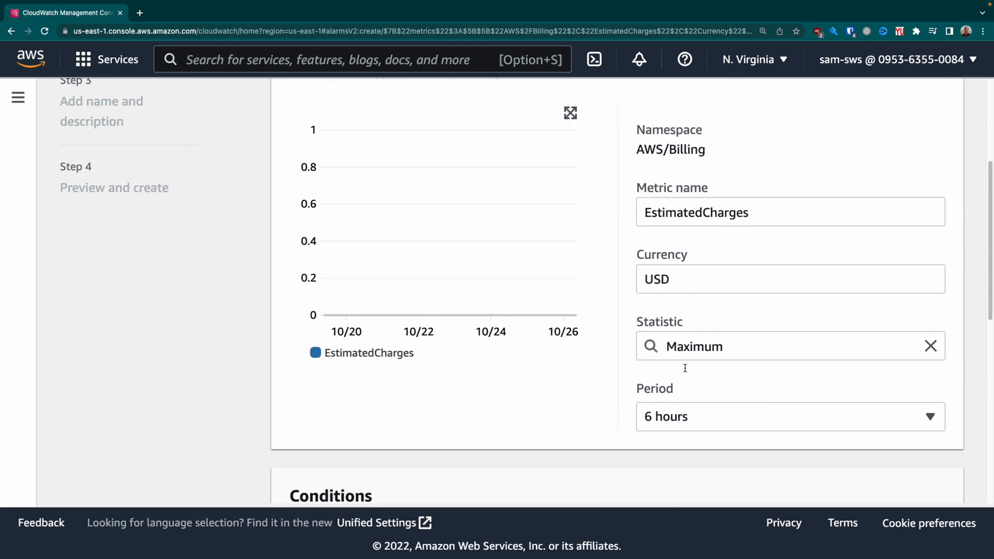
scroll("down", 3)
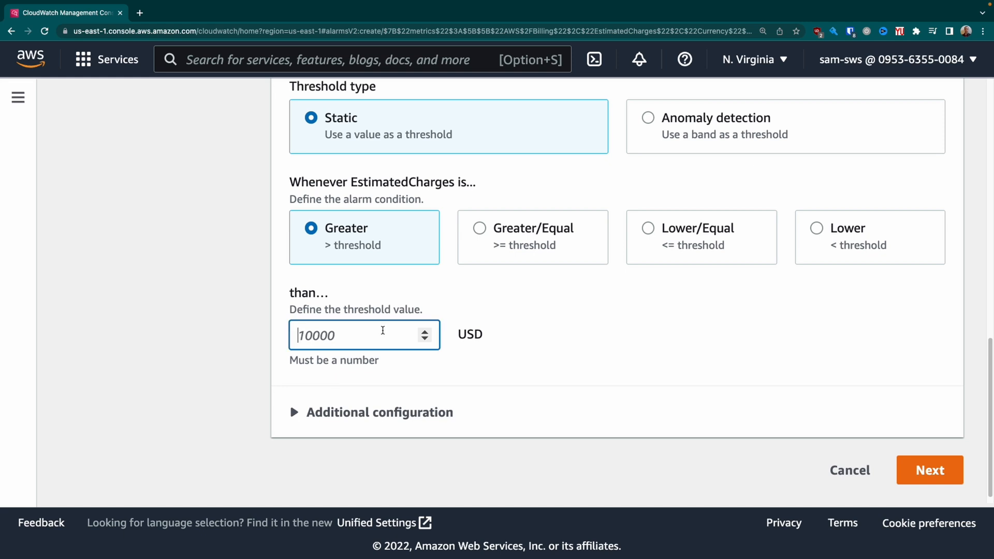
type("150")
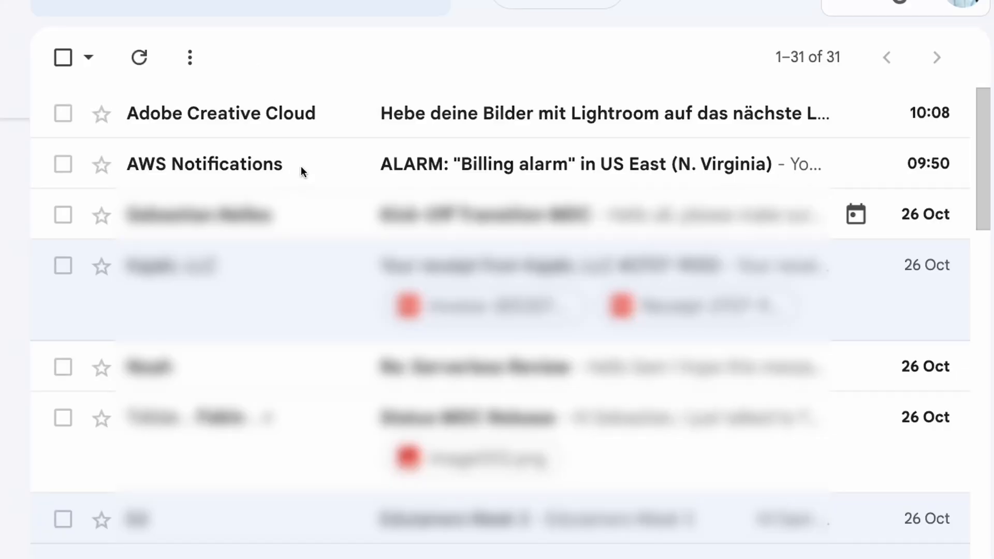
mouse_move(396, 168)
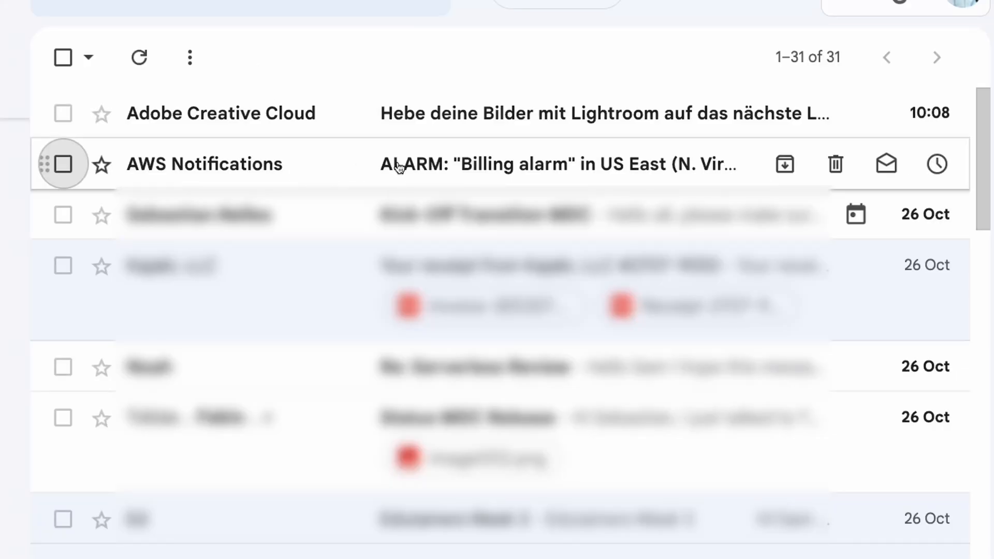